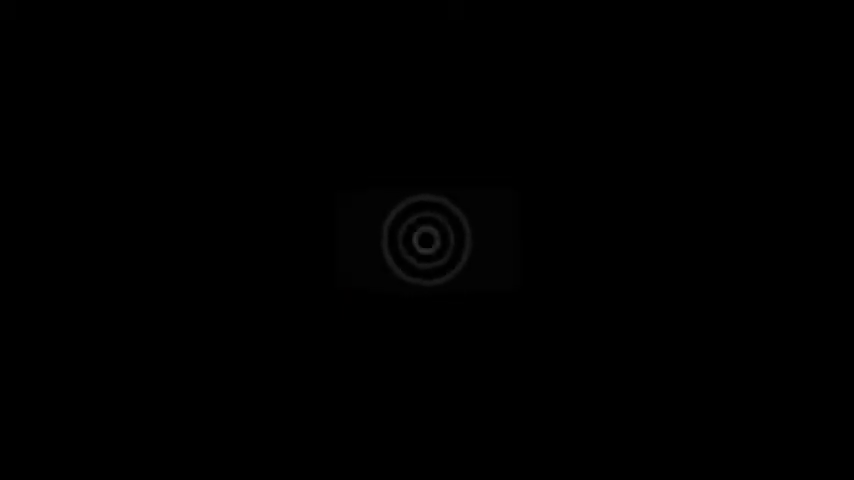
left_click(428, 240)
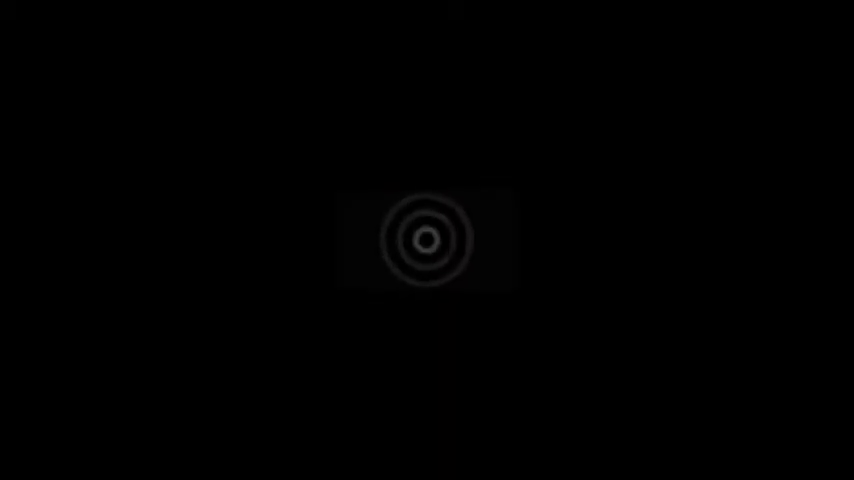
left_click(428, 240)
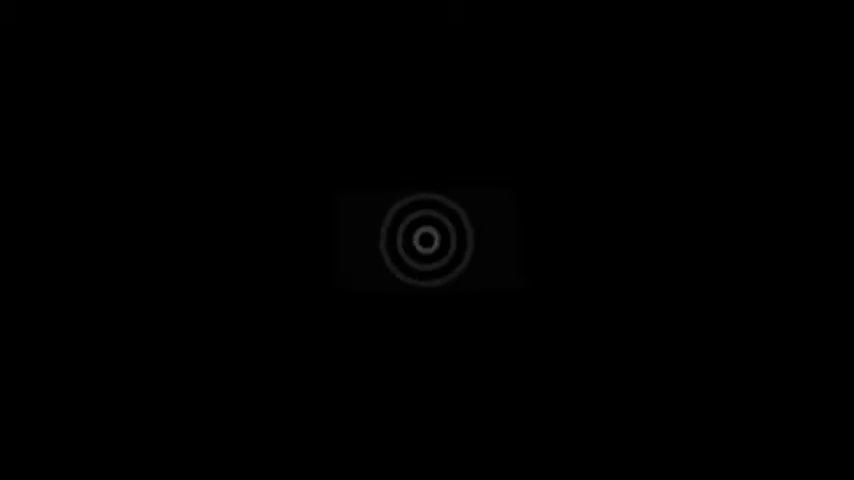
left_click(428, 240)
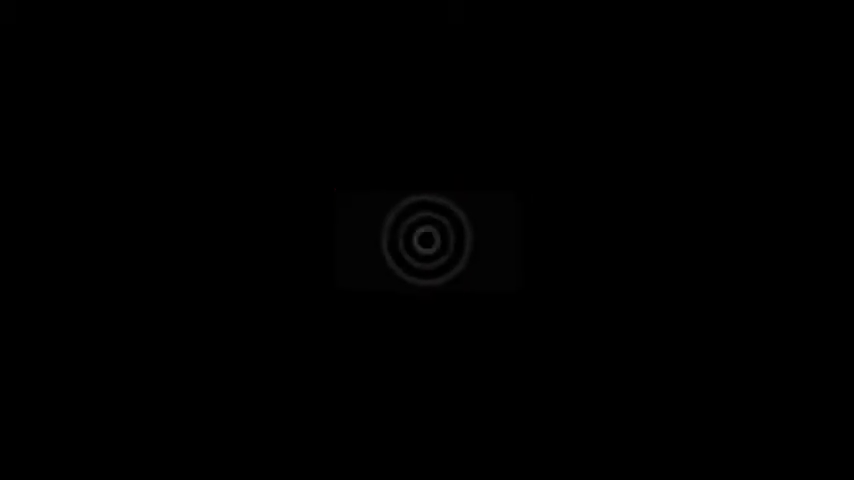
left_click(424, 240)
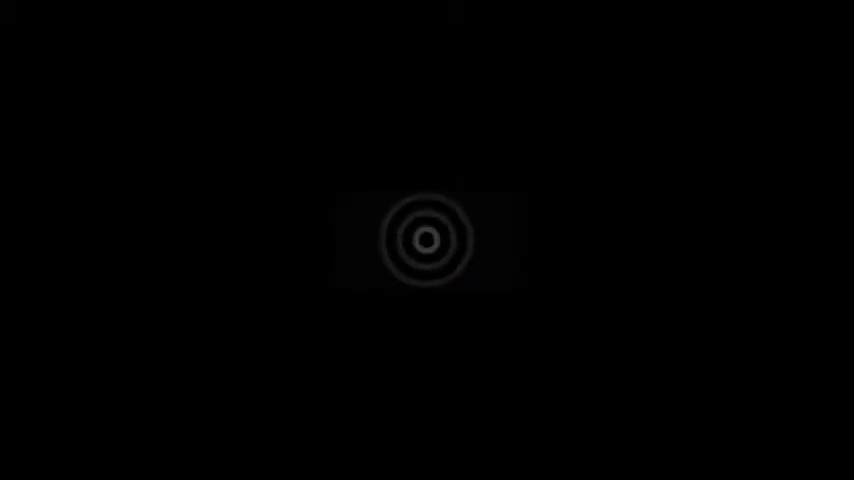
left_click(428, 240)
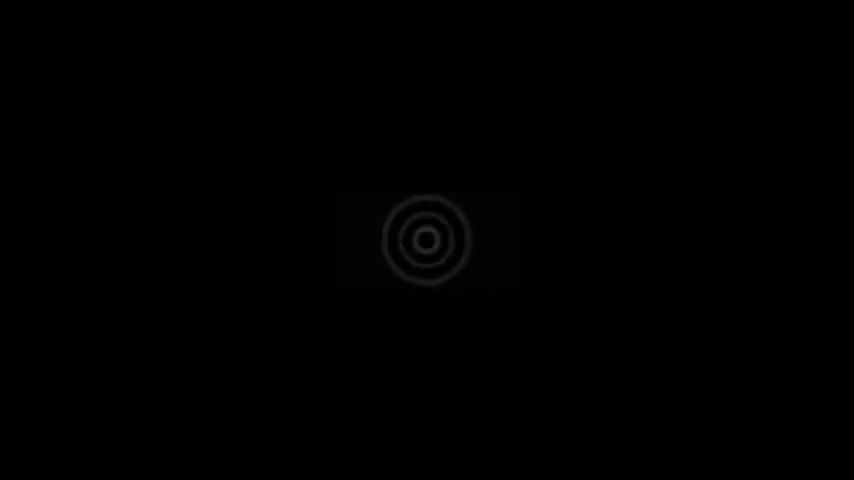
left_click(426, 240)
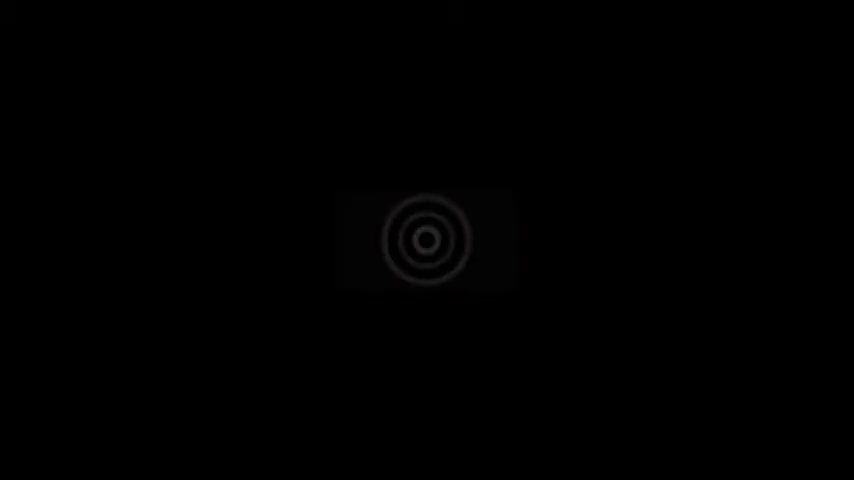
left_click(428, 240)
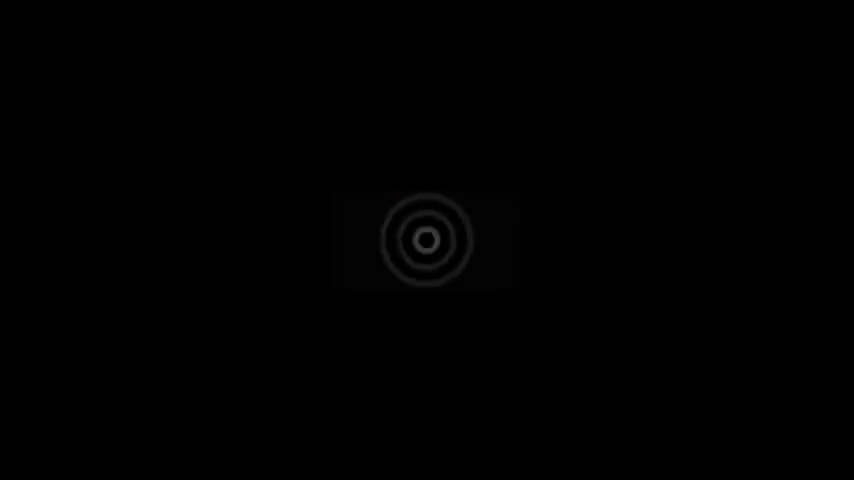
left_click(428, 240)
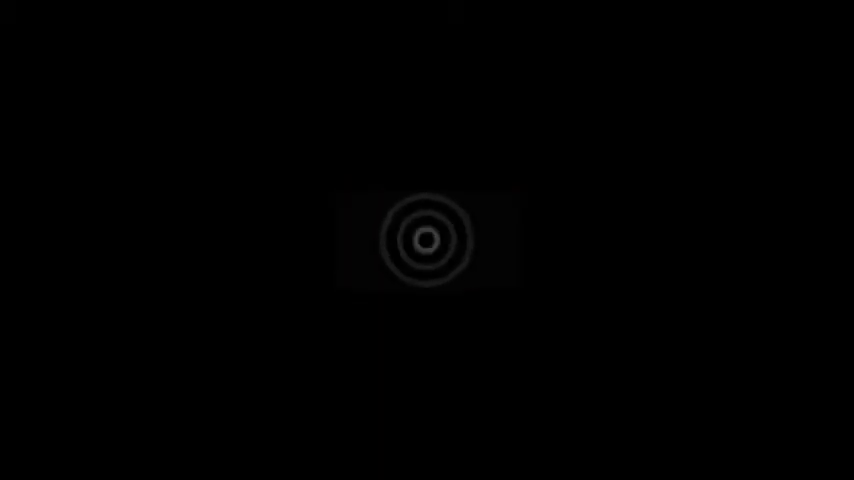
left_click(428, 240)
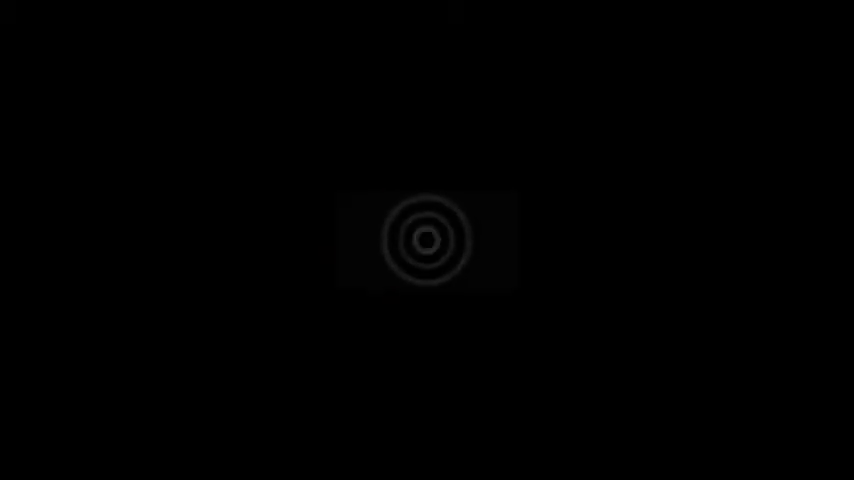
left_click(428, 240)
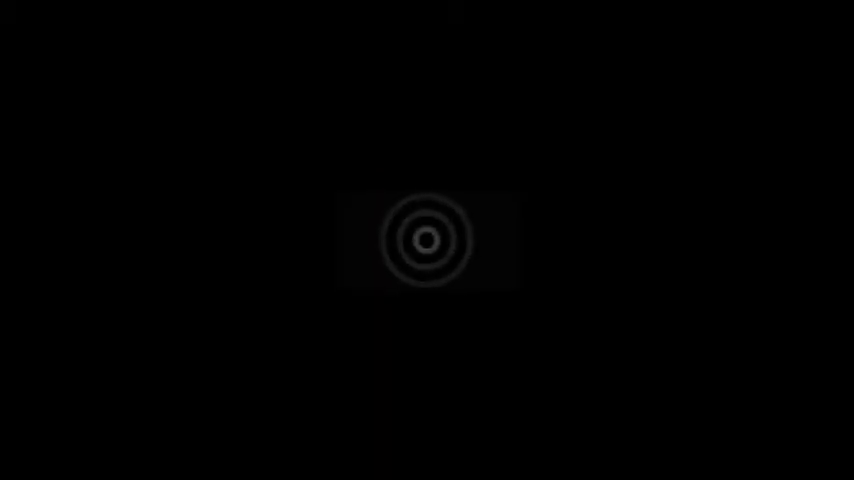
left_click(428, 240)
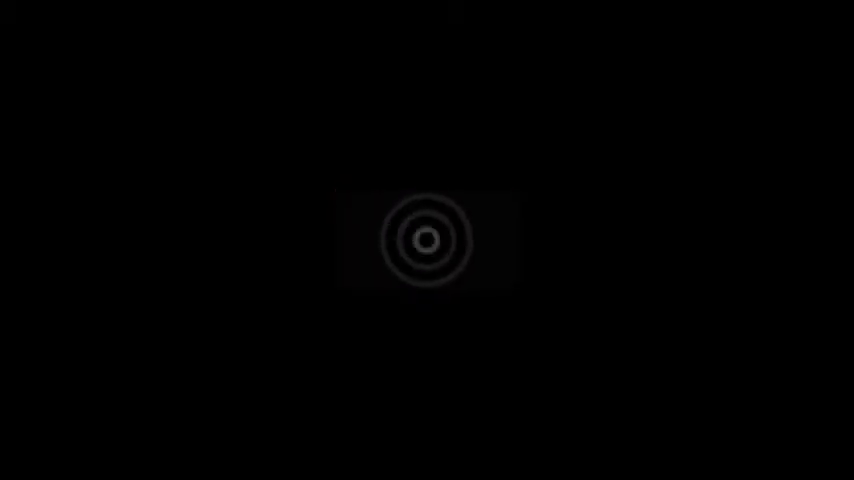
left_click(428, 240)
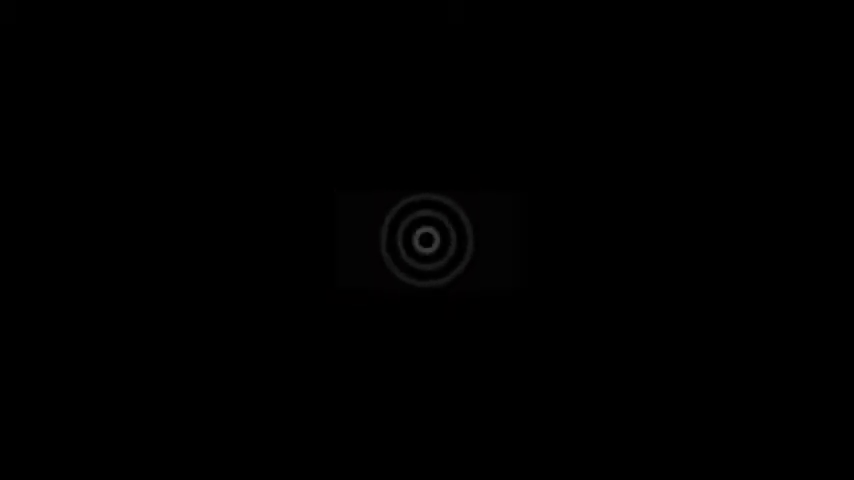
left_click(426, 240)
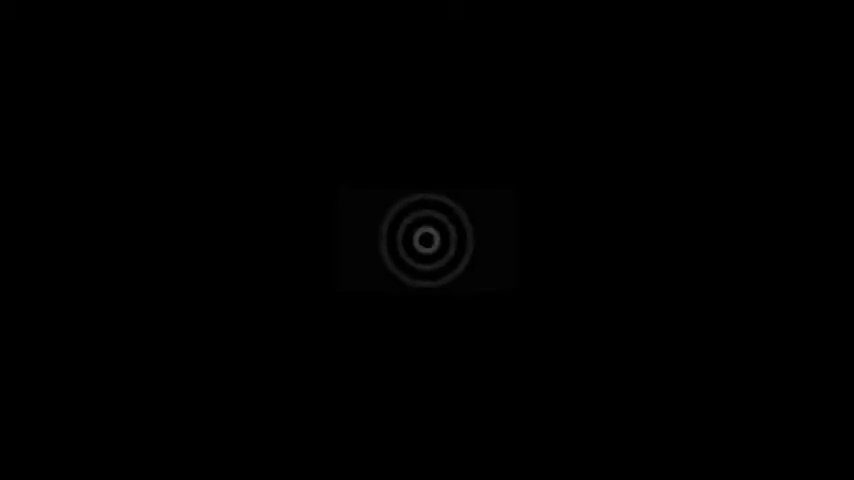
left_click(428, 240)
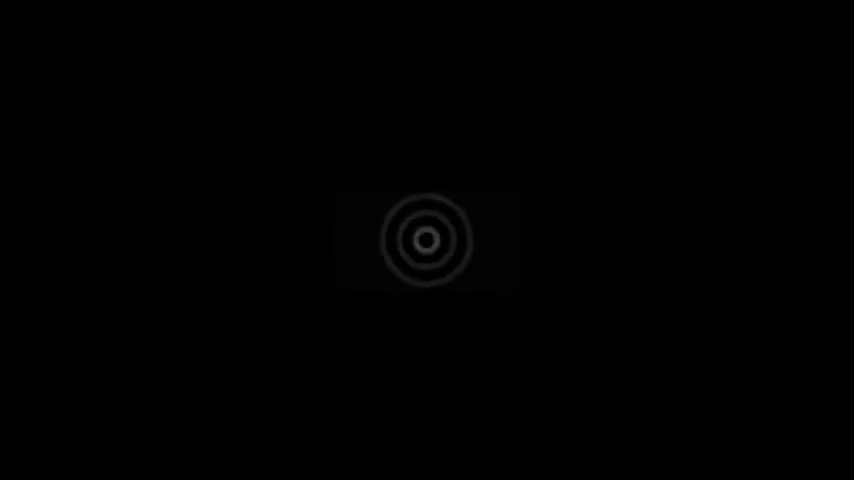
left_click(428, 240)
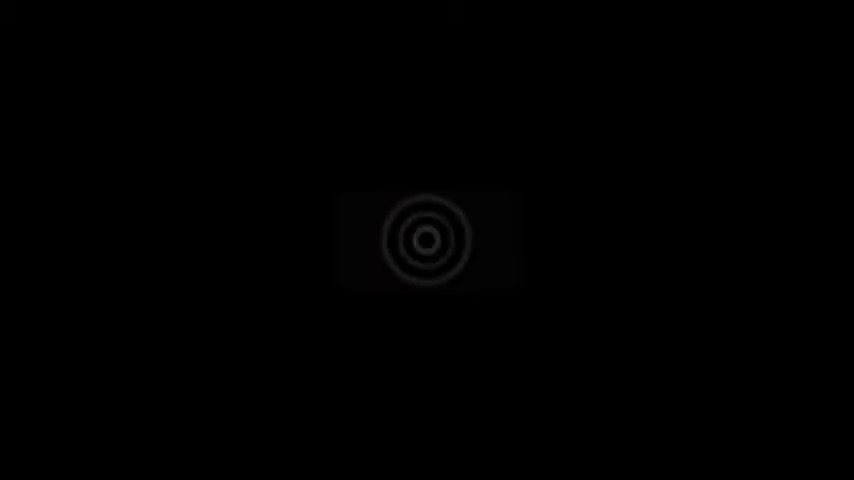
left_click(428, 240)
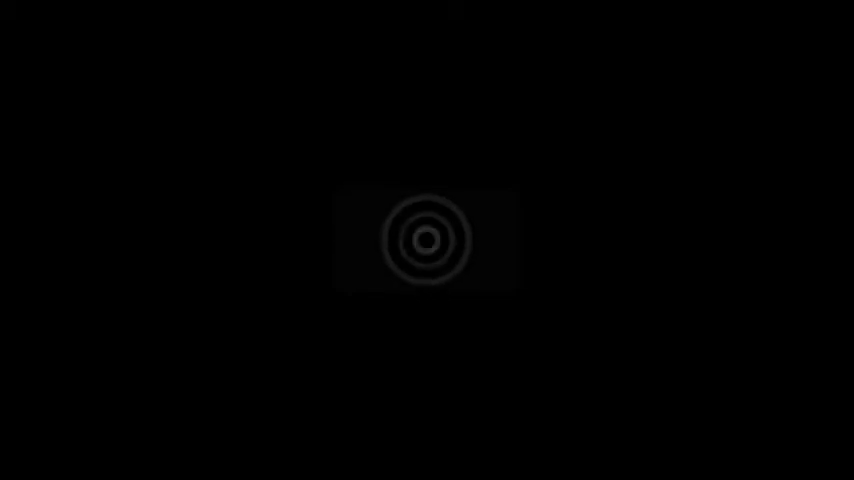
left_click(428, 240)
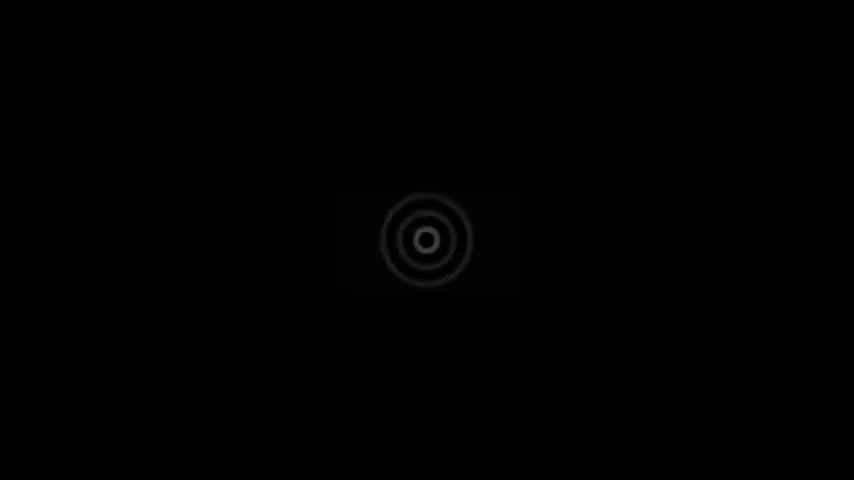
left_click(428, 240)
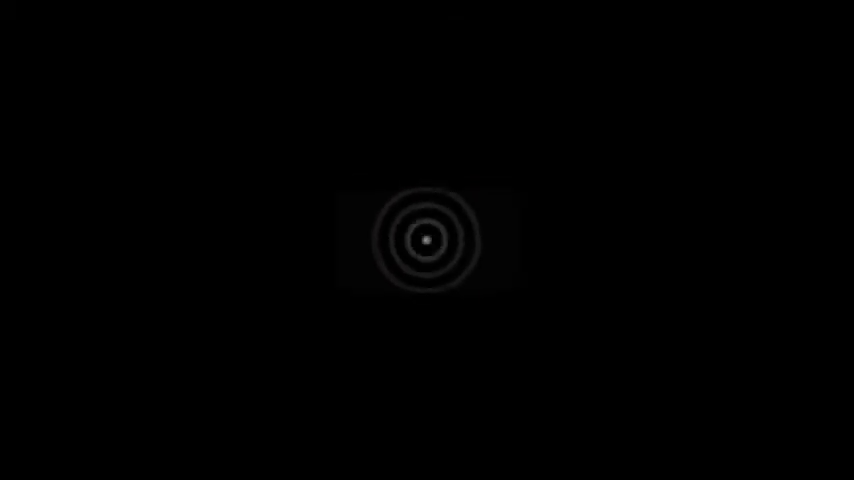
left_click(426, 240)
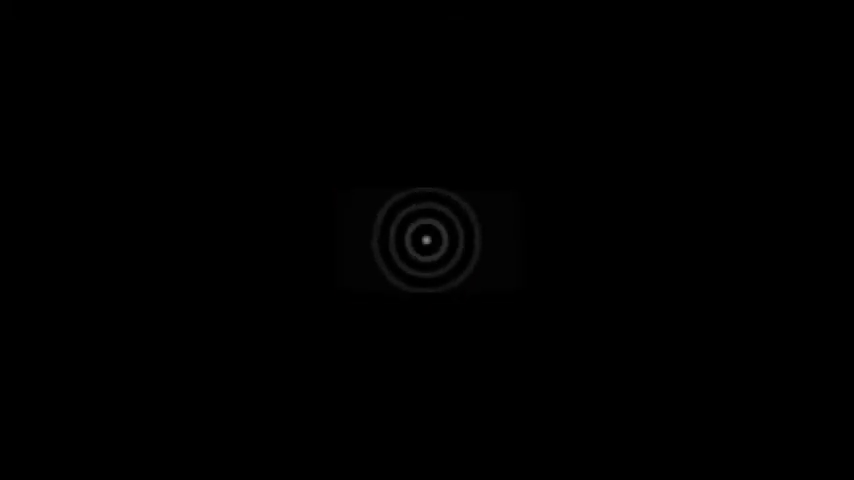
left_click(428, 240)
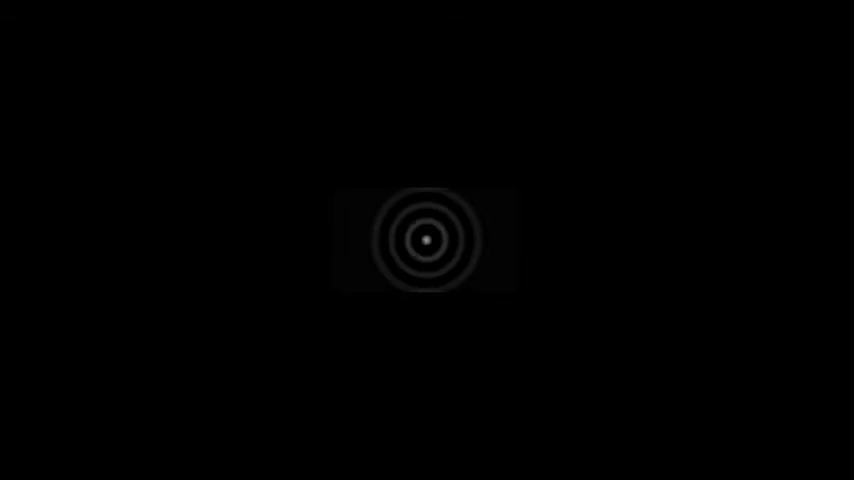
left_click(428, 240)
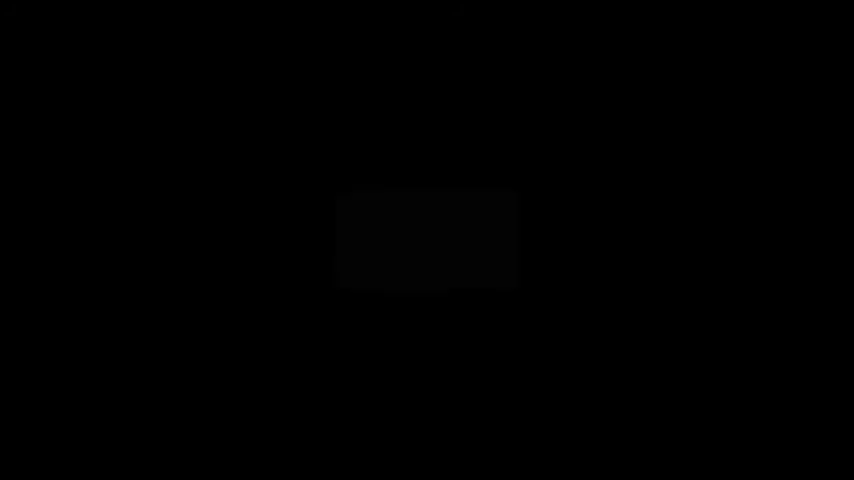
left_click(428, 240)
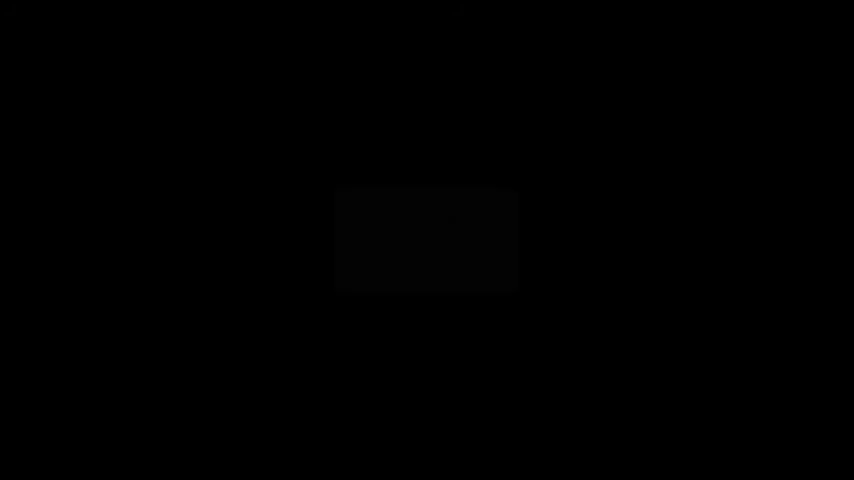
left_click(428, 240)
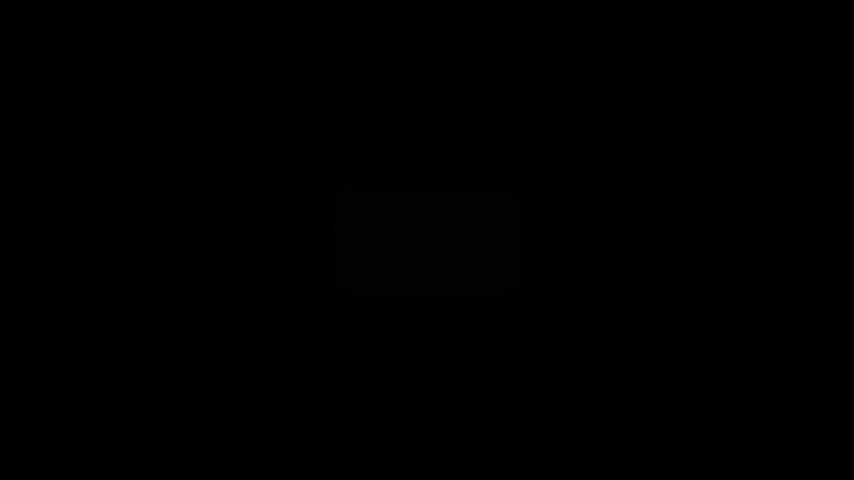
left_click(428, 240)
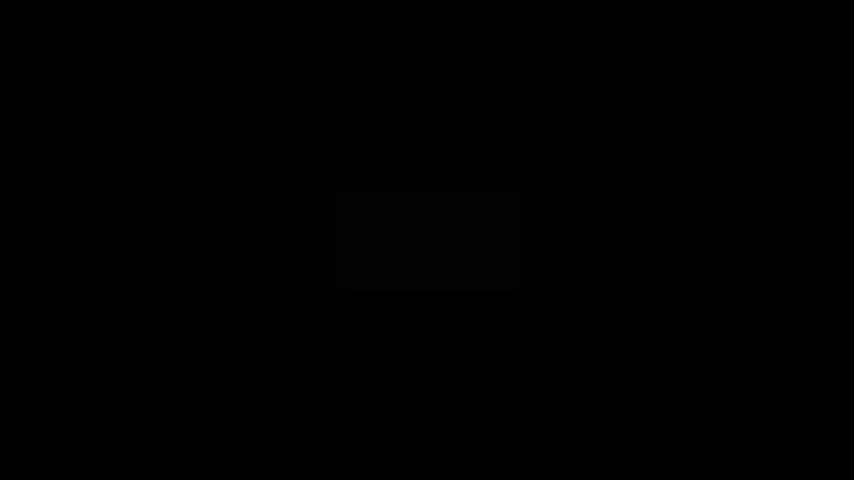
left_click(428, 240)
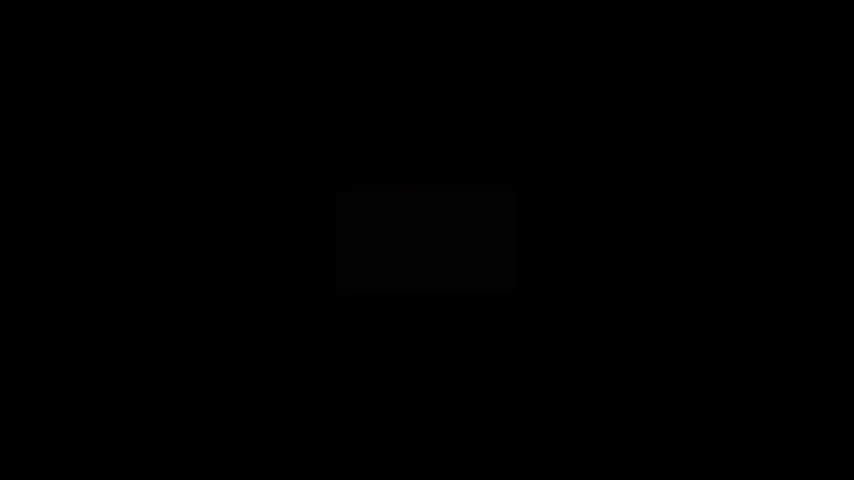
left_click(428, 240)
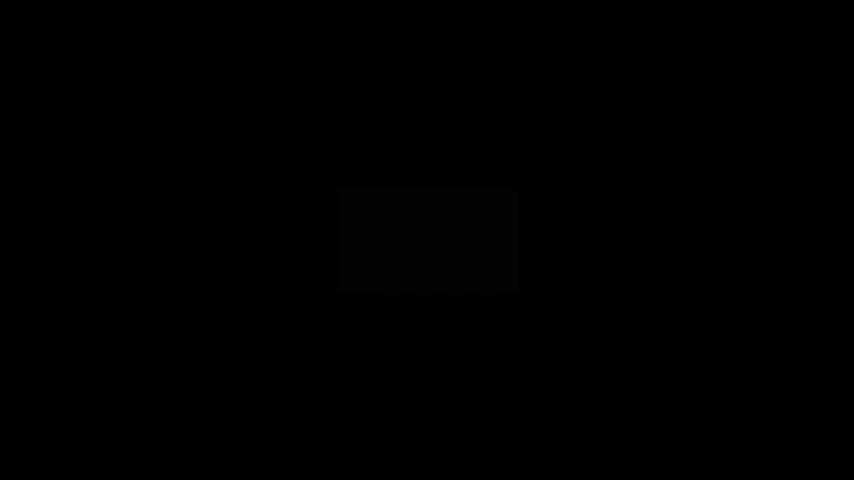
left_click(428, 240)
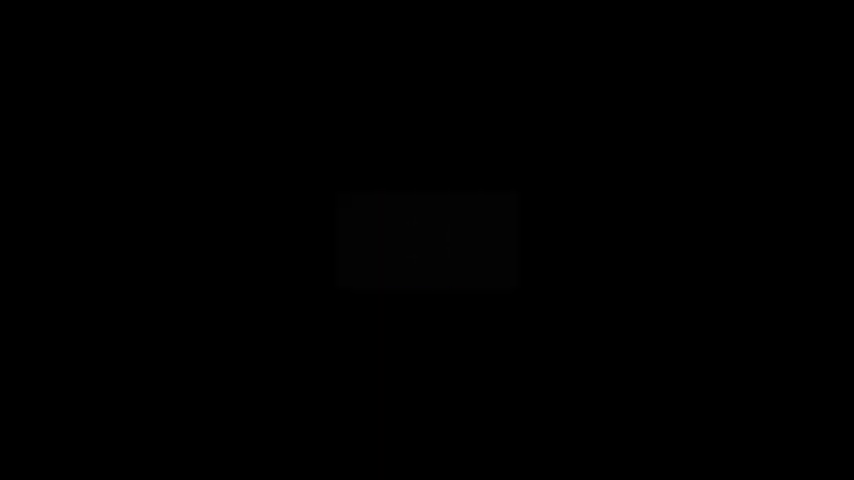
left_click(428, 240)
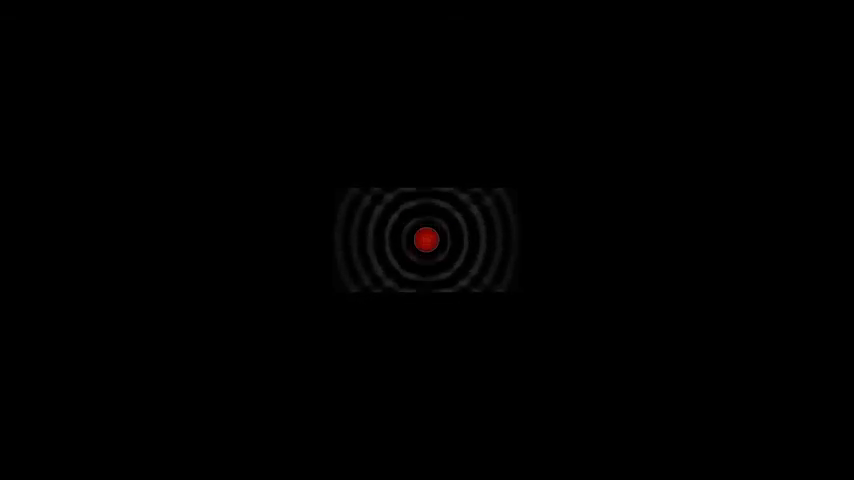